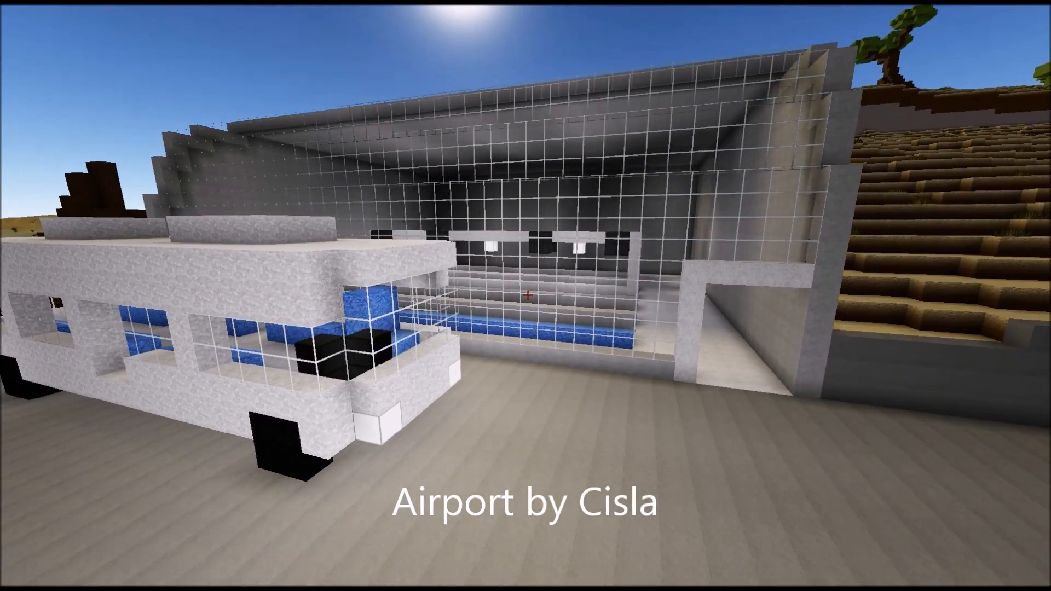
mouse_move(525, 296)
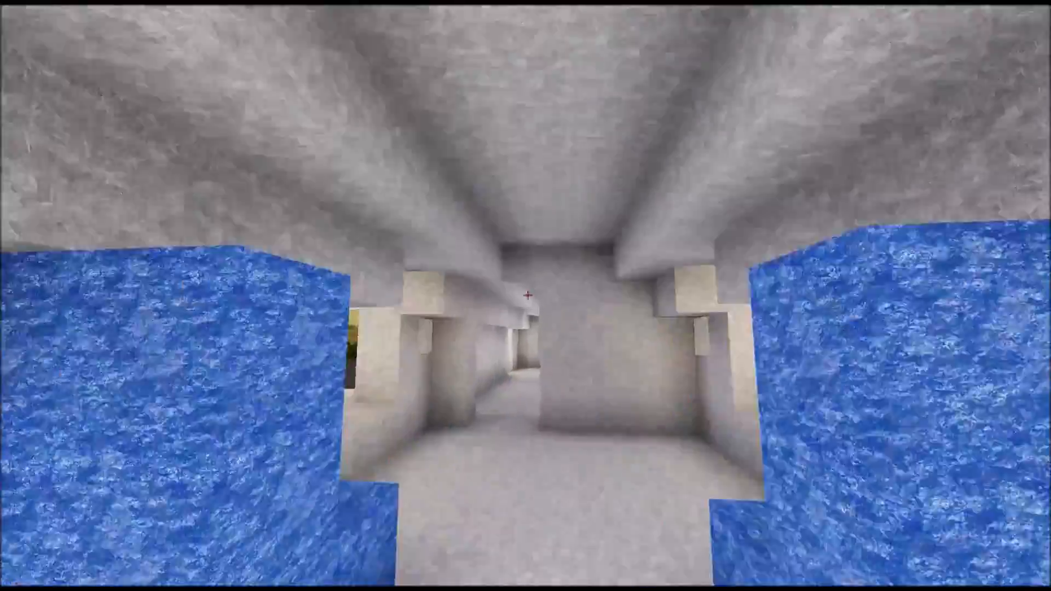
mouse_move(526, 296)
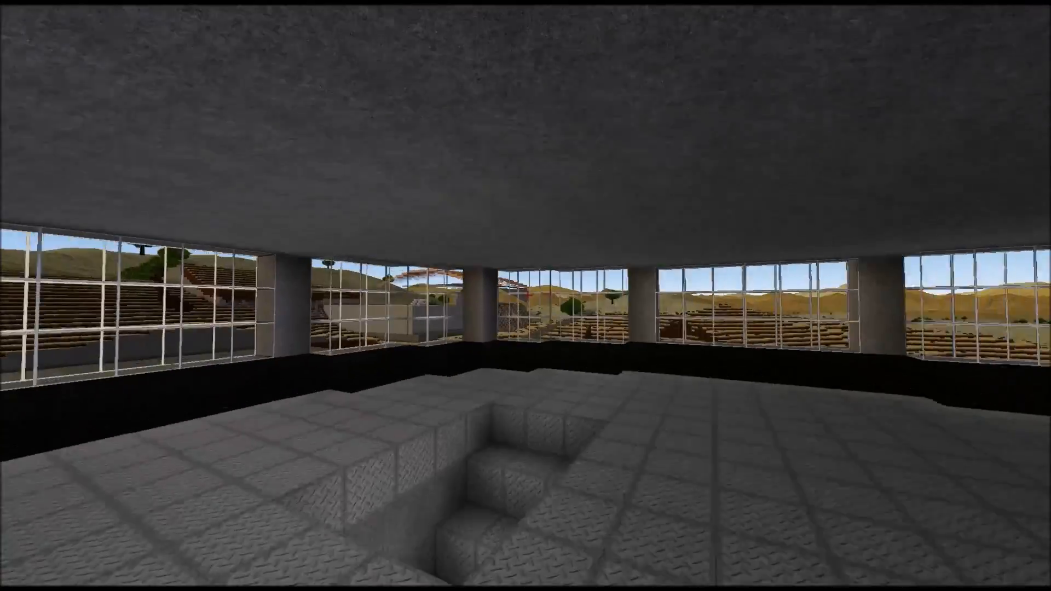
- Open the block inventory and filter its materials list for 'tnt'
key("e")
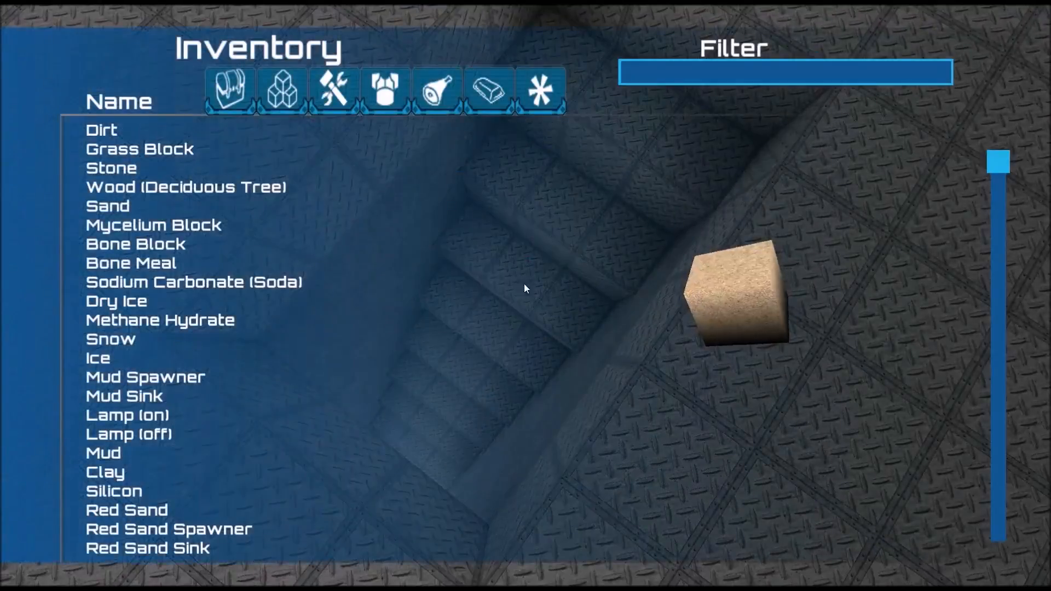
type("tnt")
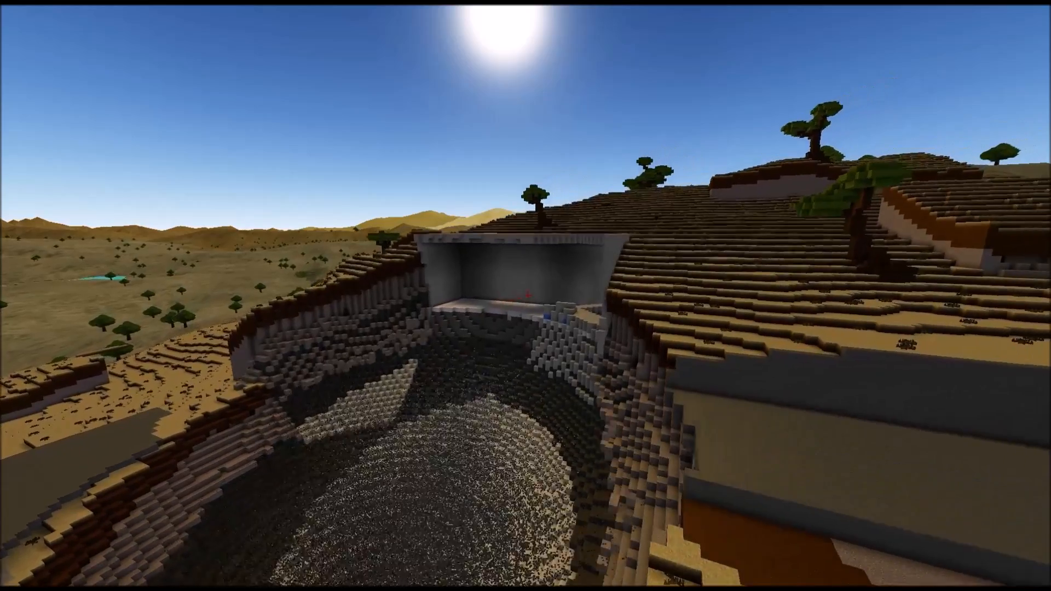
mouse_move(526, 296)
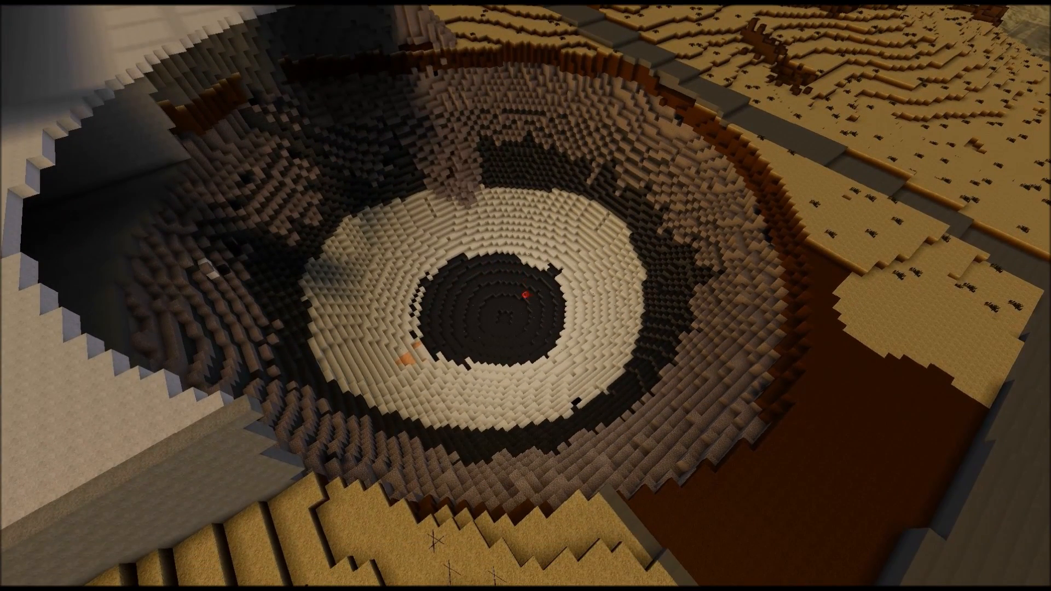
mouse_move(525, 296)
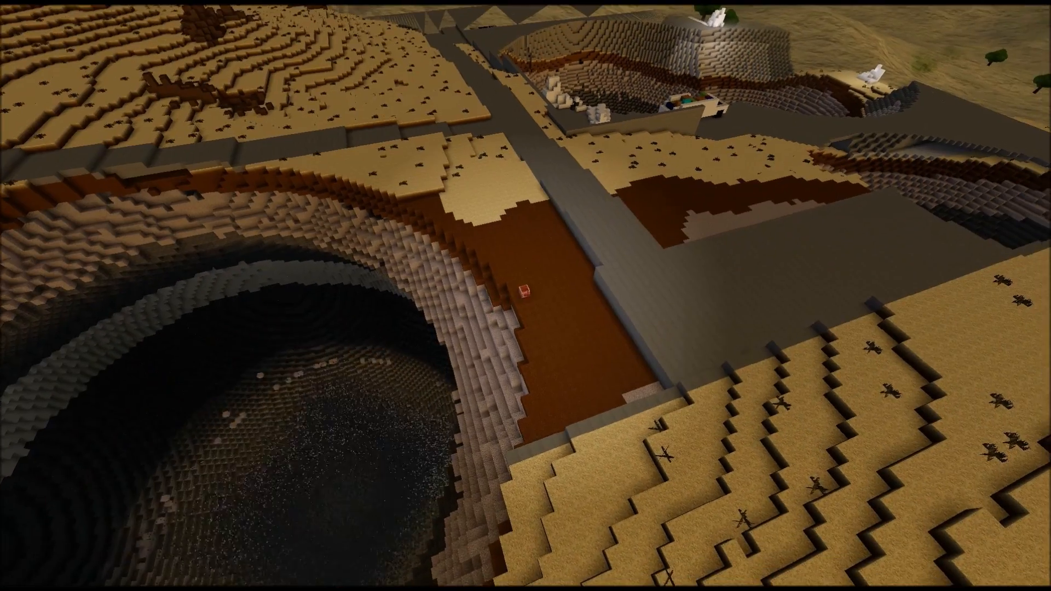